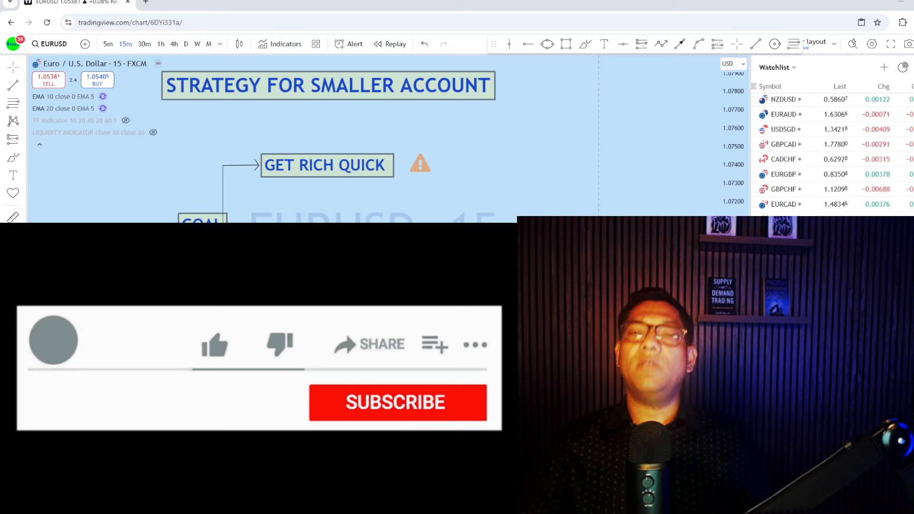
Select the test trend line right of the EURUSD replay candles and delete it.
left_click(214, 344)
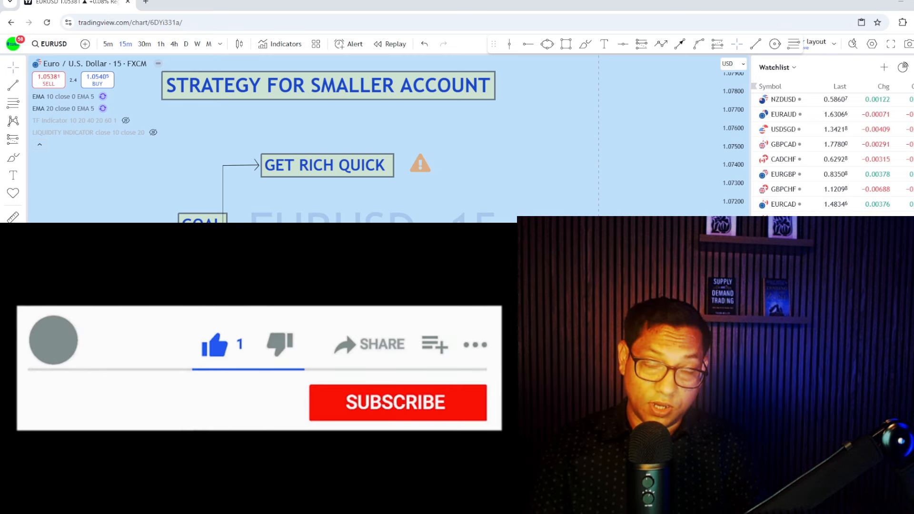
left_click(398, 403)
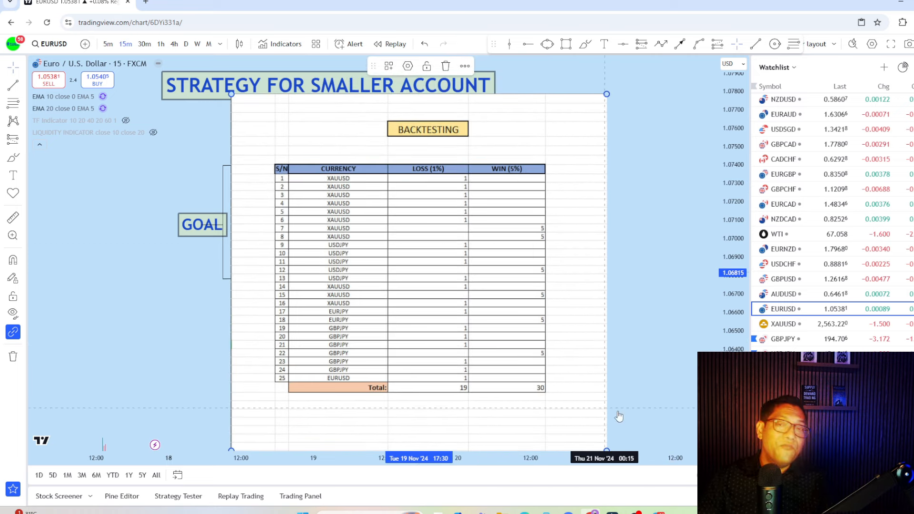
mouse_move(659, 402)
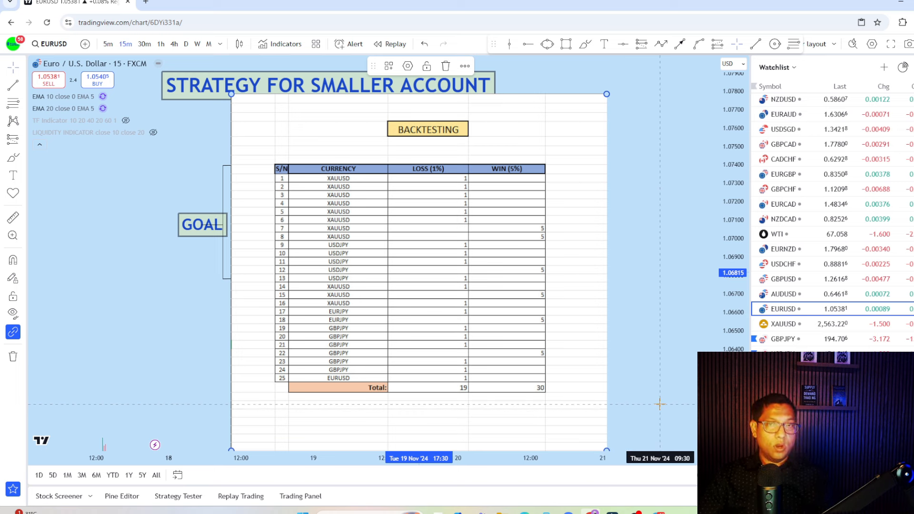
mouse_move(478, 163)
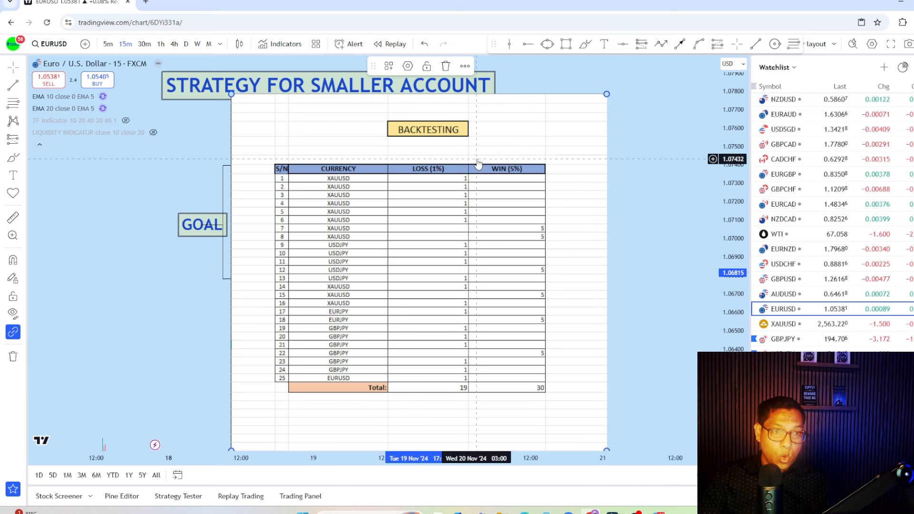
mouse_move(400, 221)
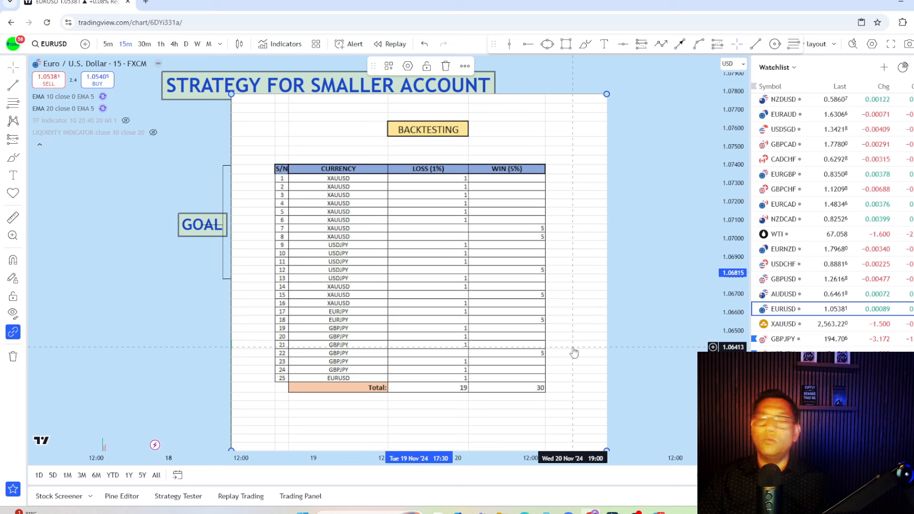
mouse_move(603, 299)
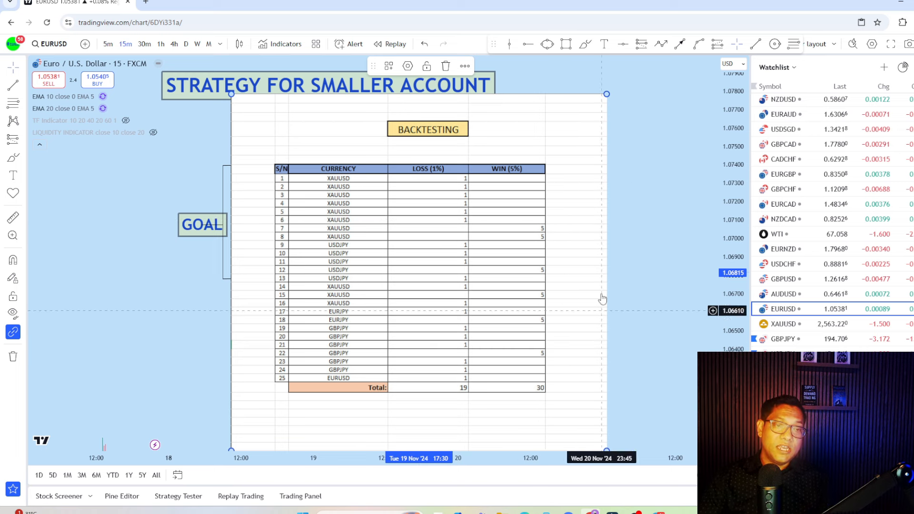
mouse_move(618, 330)
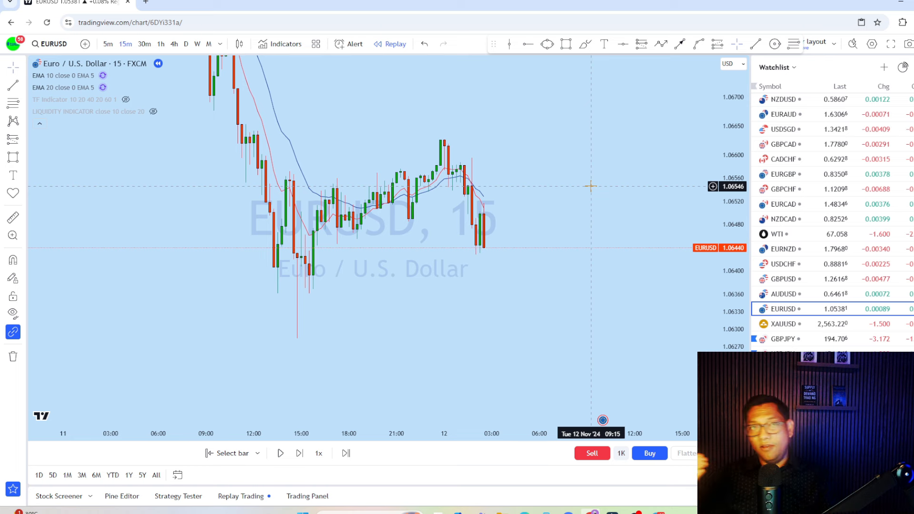
mouse_move(670, 105)
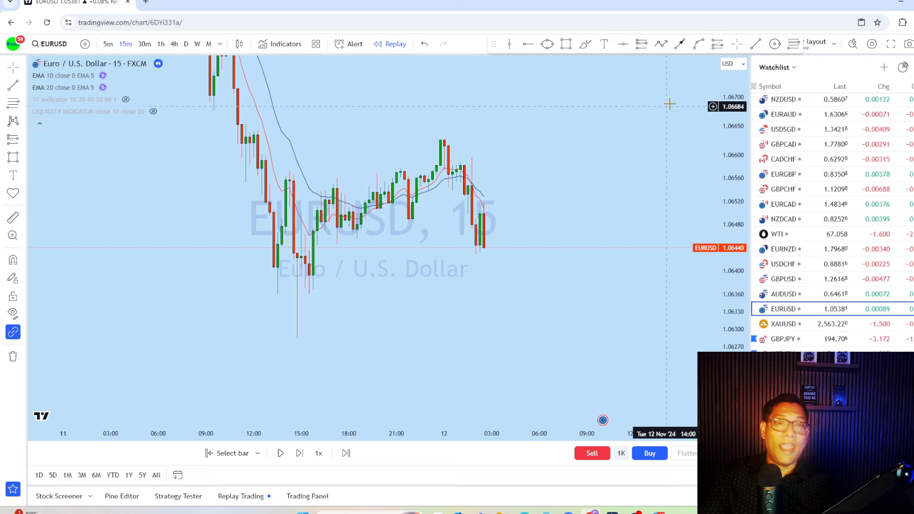
left_click_drag(556, 110, 616, 204)
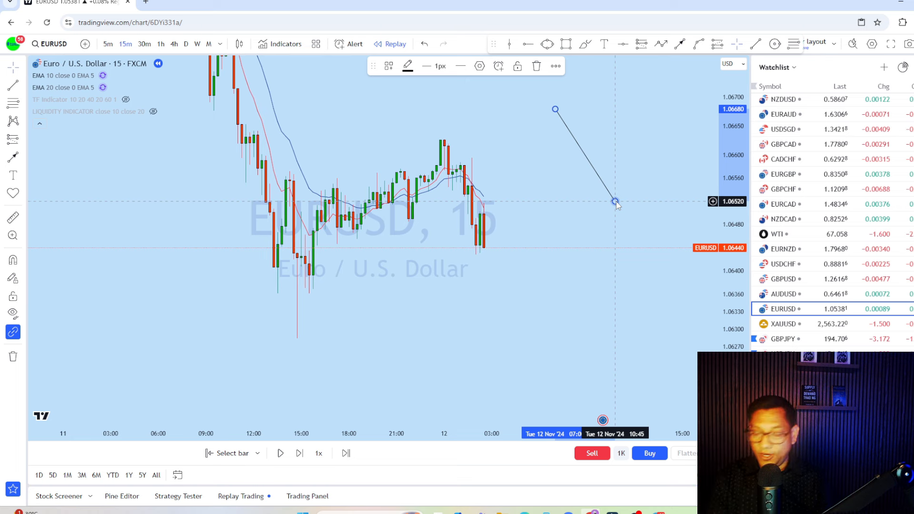
mouse_move(600, 176)
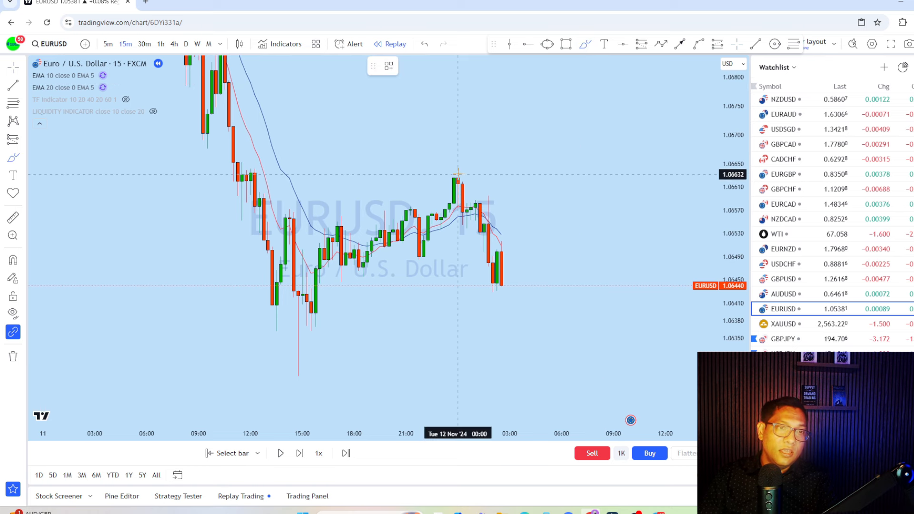
Start the zigzag sketch over recent swings and move it into the space ahead of price.
left_click(458, 175)
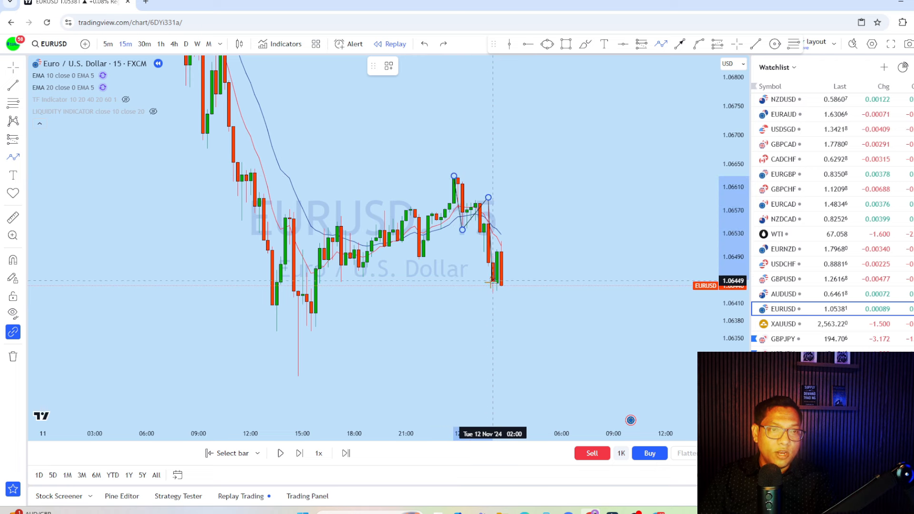
left_click_drag(493, 289, 518, 322)
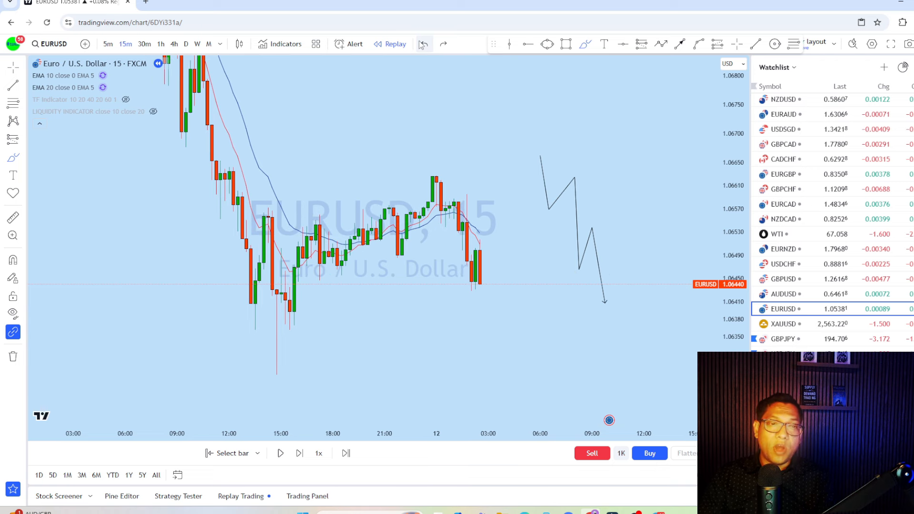
mouse_move(641, 161)
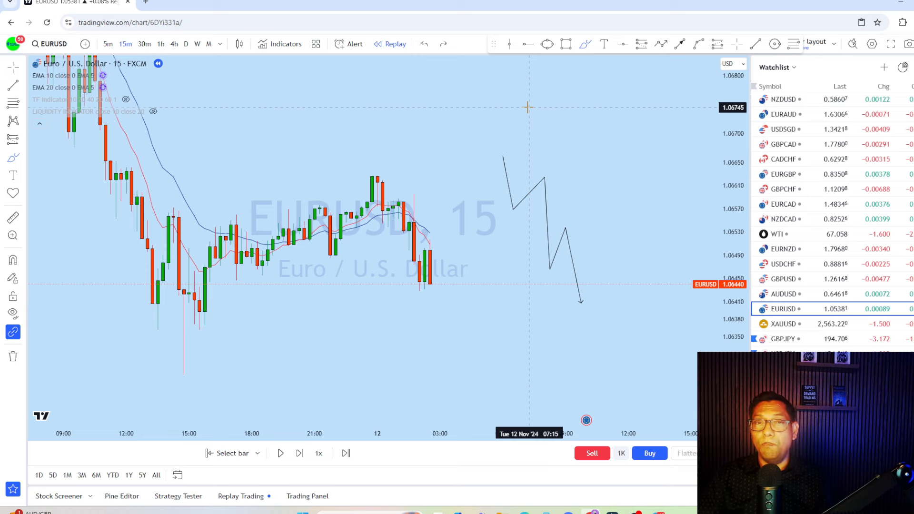
mouse_move(451, 145)
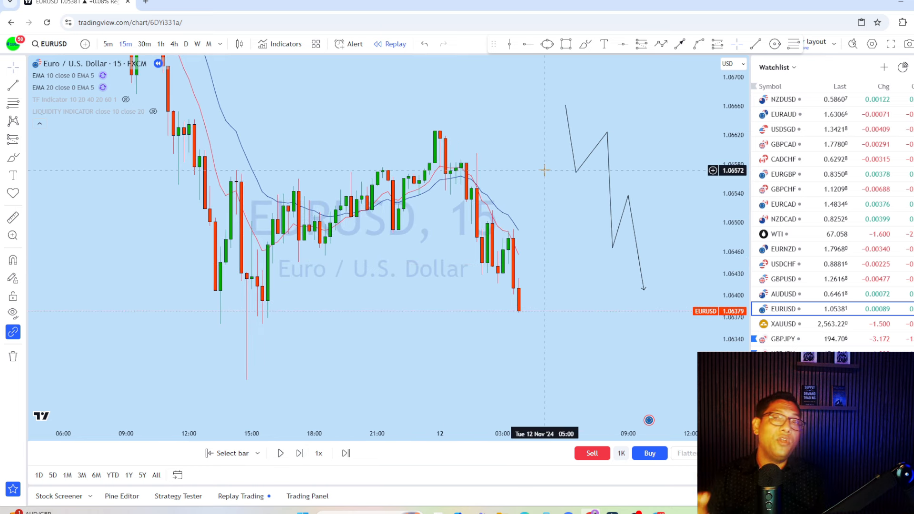
mouse_move(531, 234)
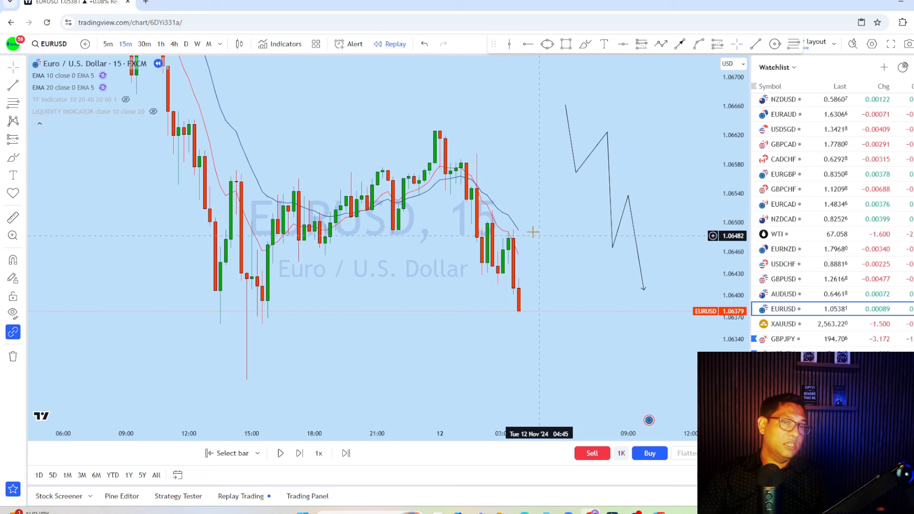
mouse_move(566, 286)
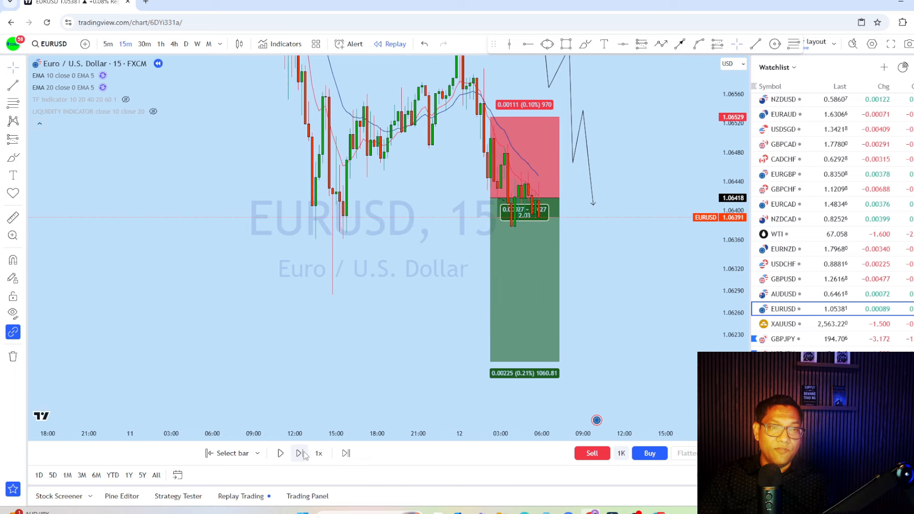
Step the replay forward to reveal more candles after the short entry.
left_click(299, 453)
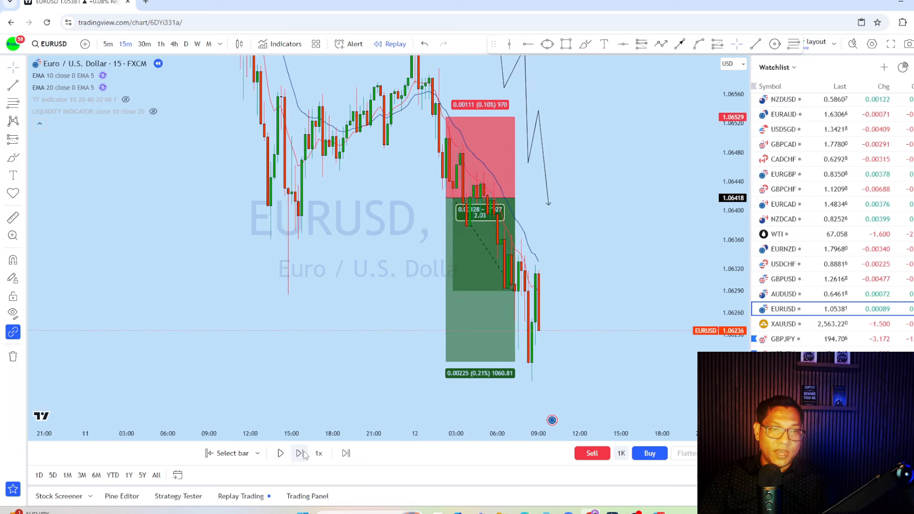